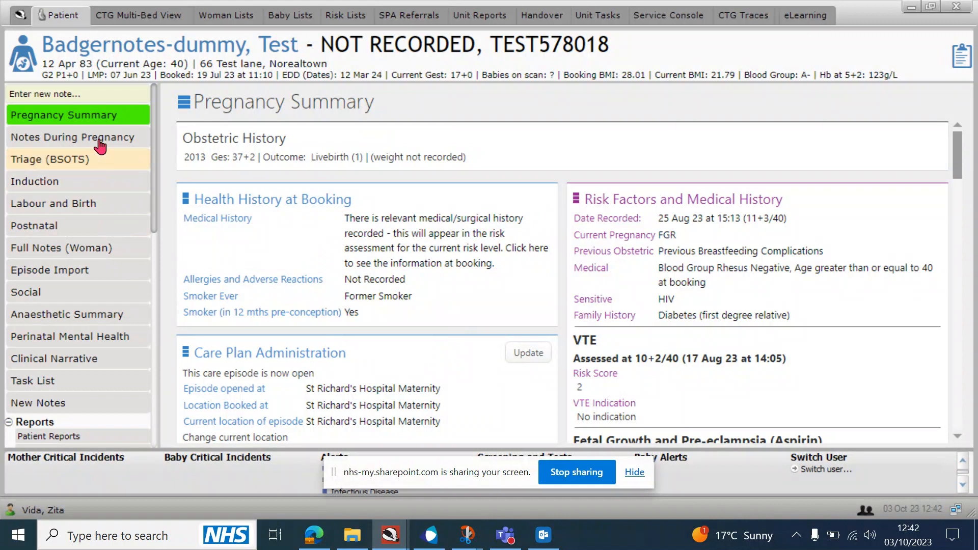
Review the patient's full notes, including the 3 Oct blood tests entry
left_click(62, 248)
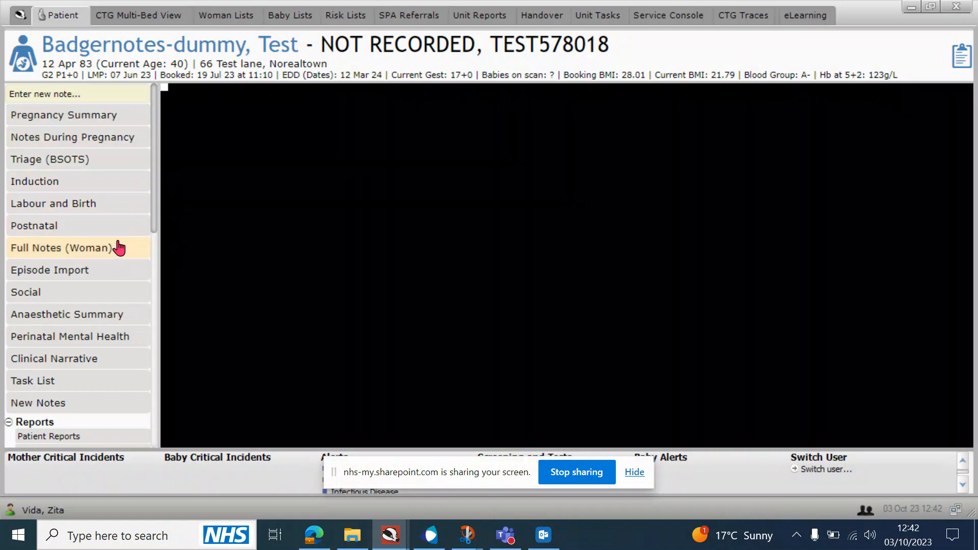
left_click(62, 248)
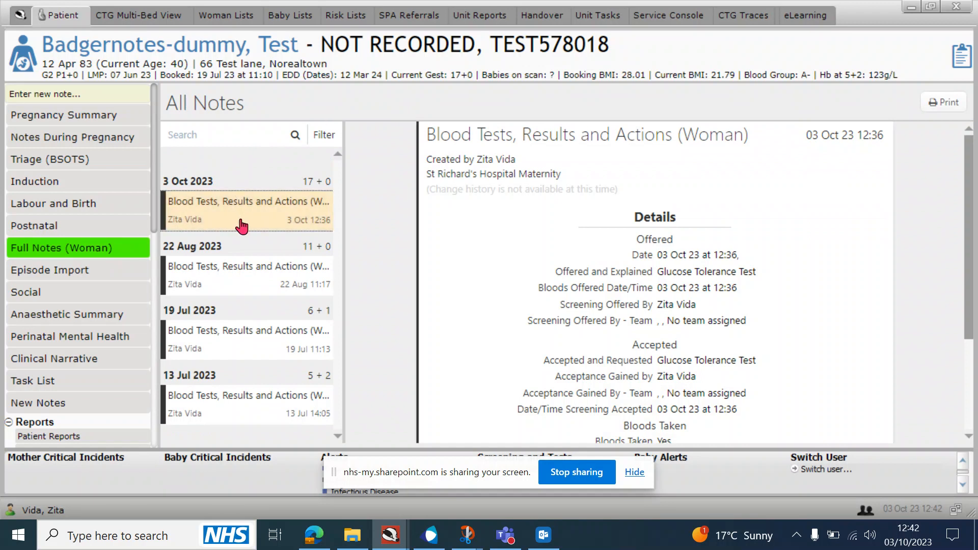
left_click(73, 136)
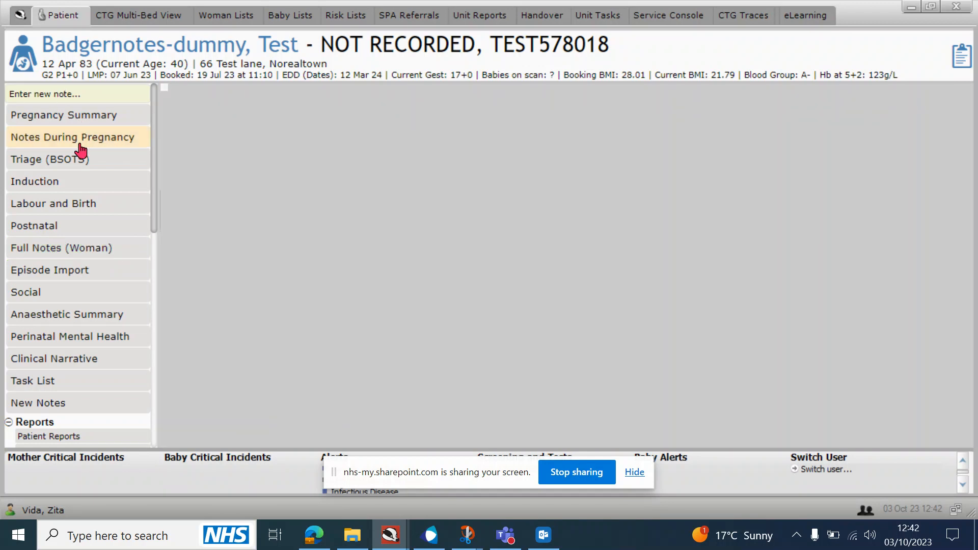
Open the 3 Oct 'Record blood test results' to-do and show its empty glucose results form
left_click(73, 137)
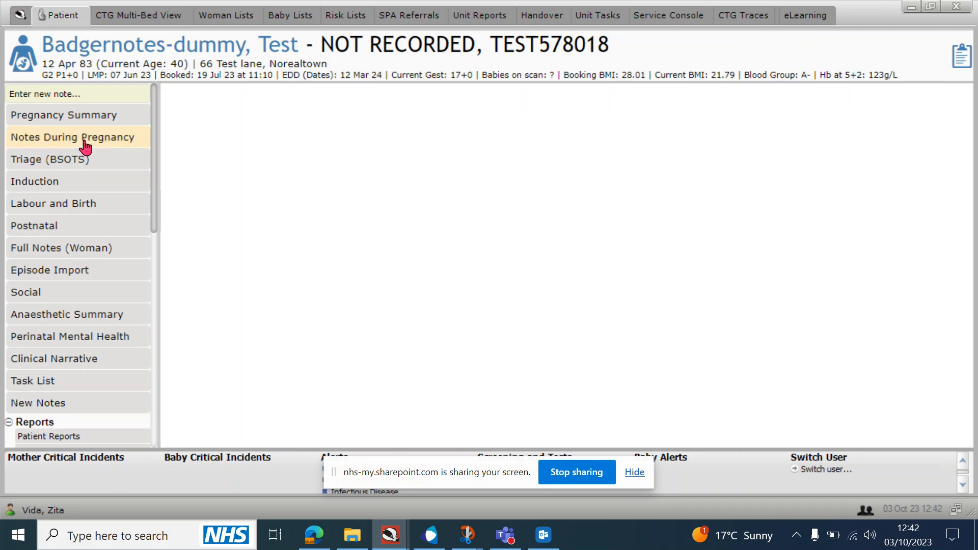
left_click(72, 136)
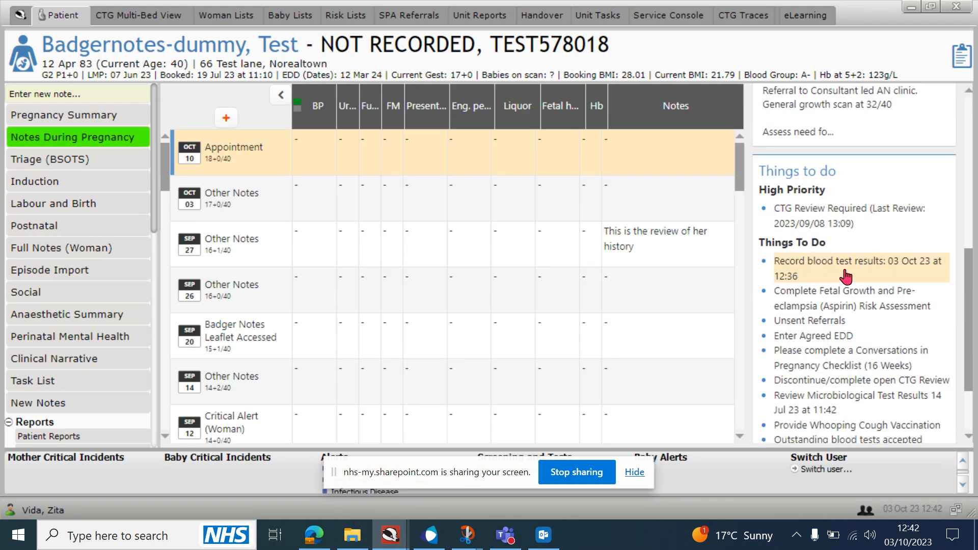
left_click(843, 261)
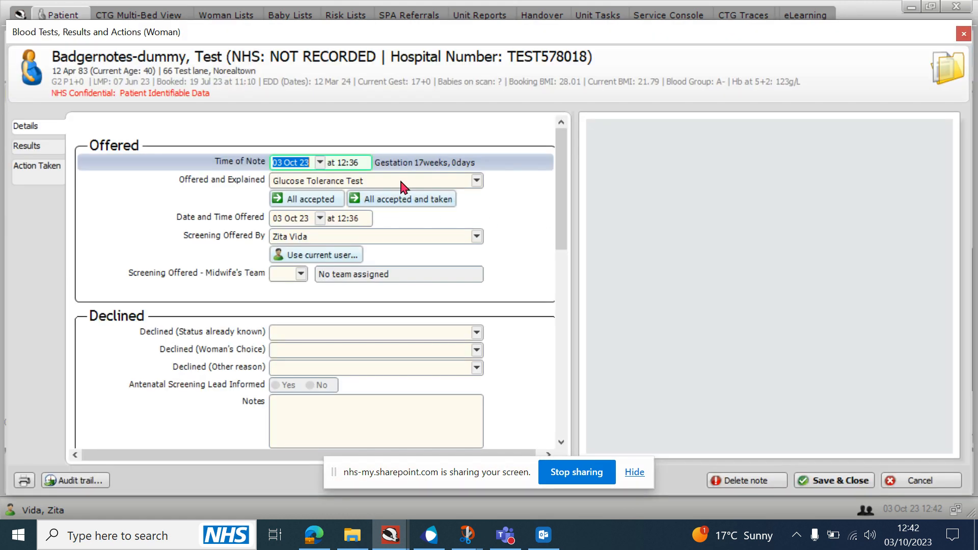
left_click(27, 145)
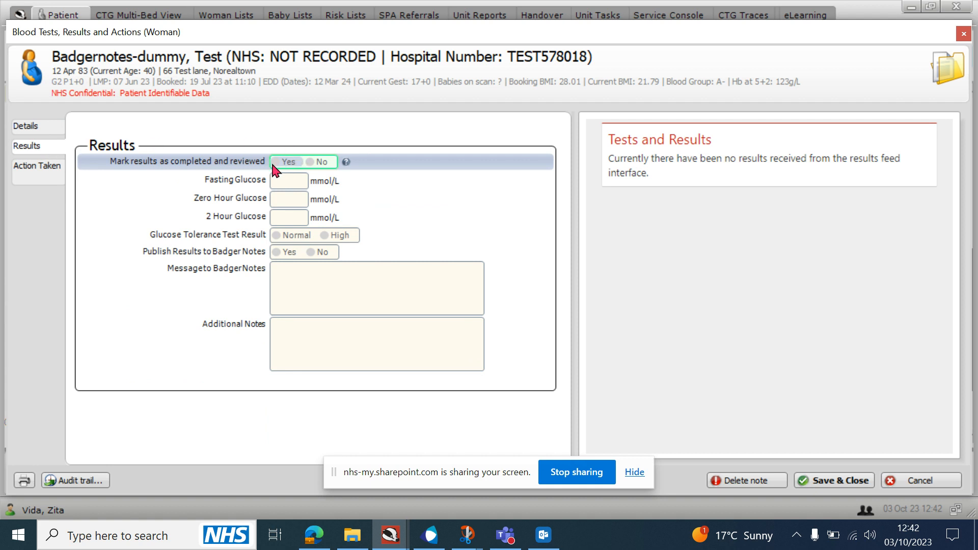
Mark results reviewed, enter fasting glucose 4.0 and 2-hour 9.0, set High, and publish
left_click(285, 161)
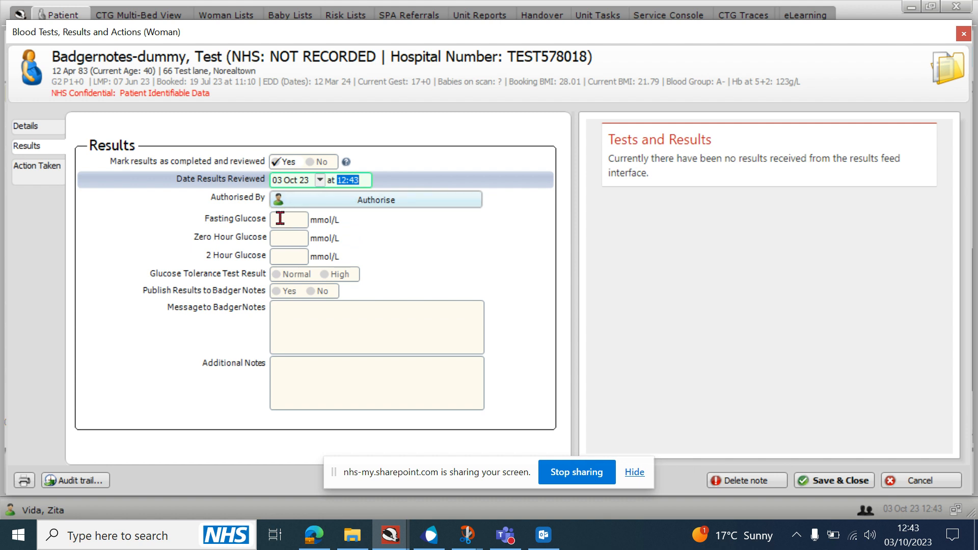
left_click(289, 219)
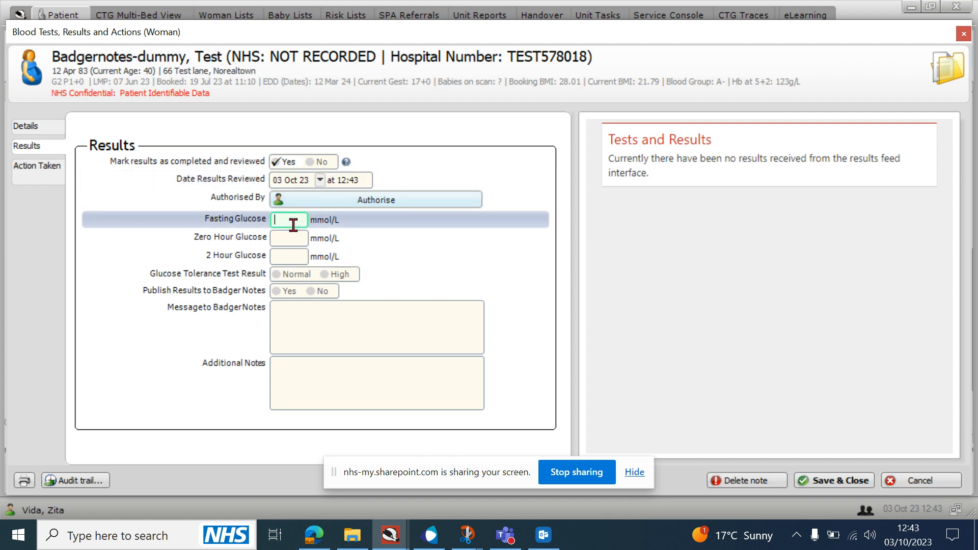
type("4.0")
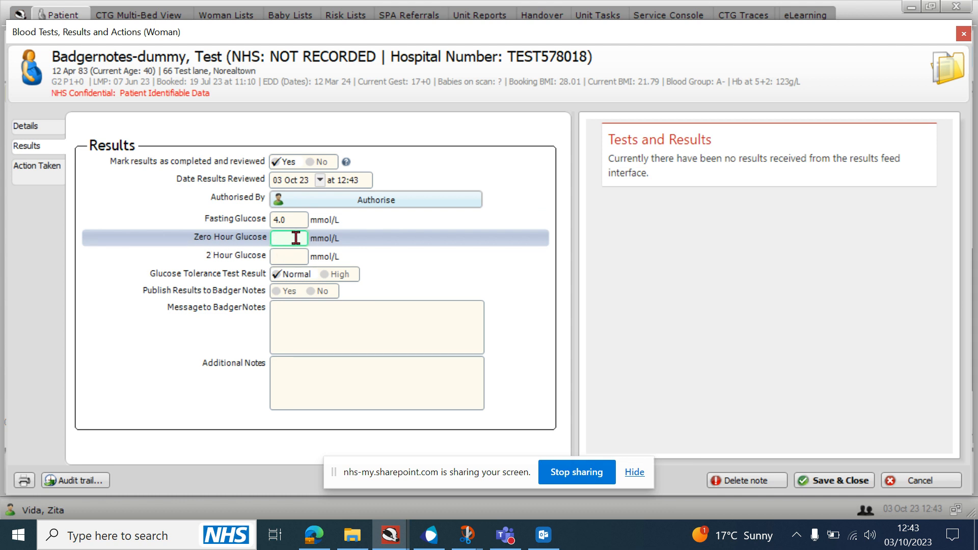
left_click(288, 256)
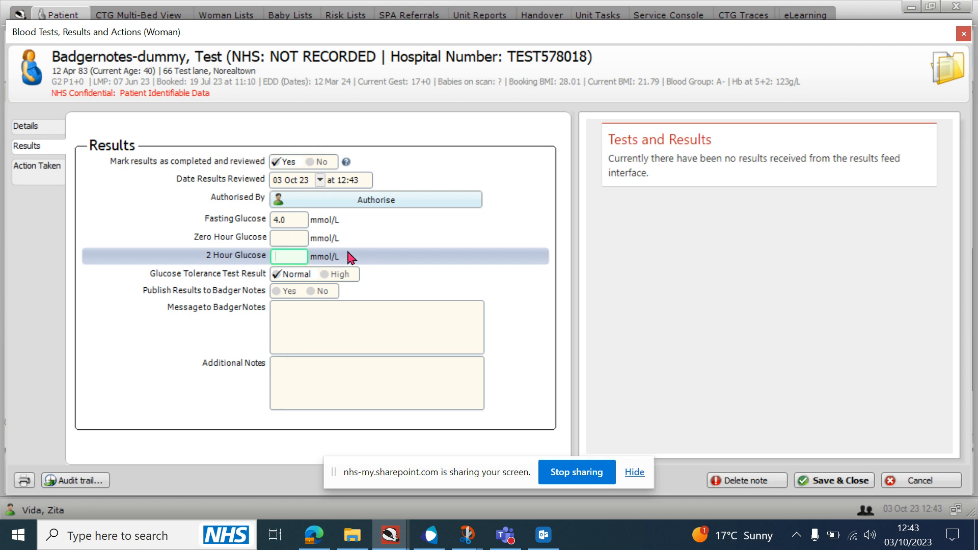
type("9.0")
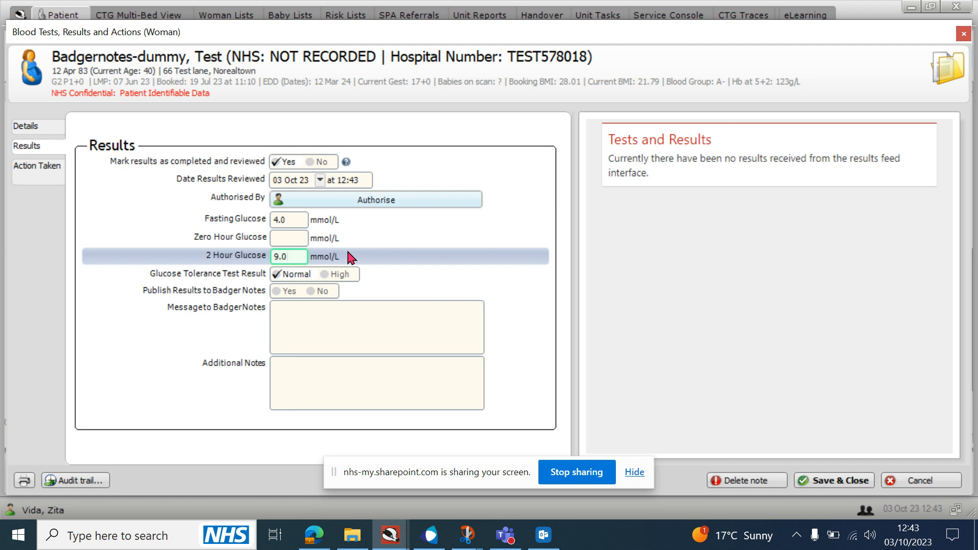
left_click(327, 274)
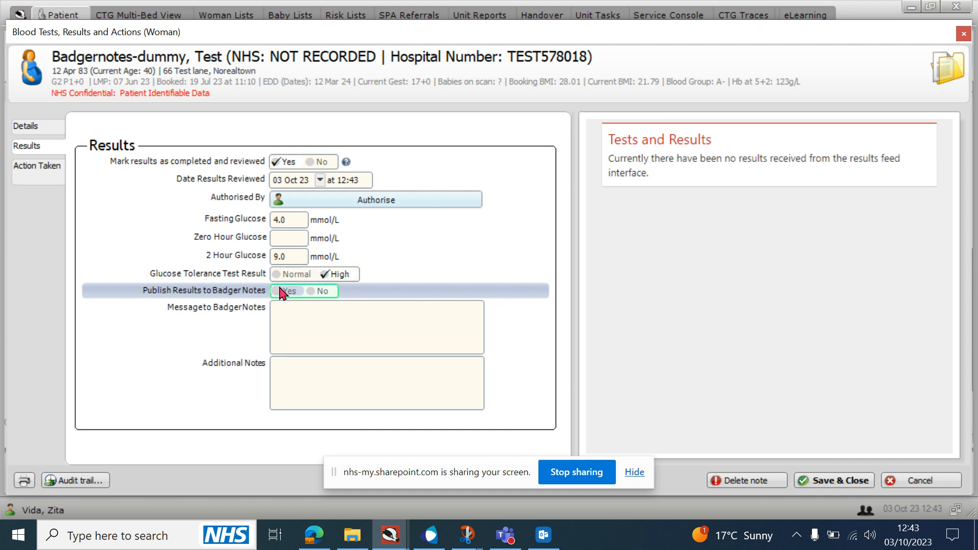
left_click(284, 290)
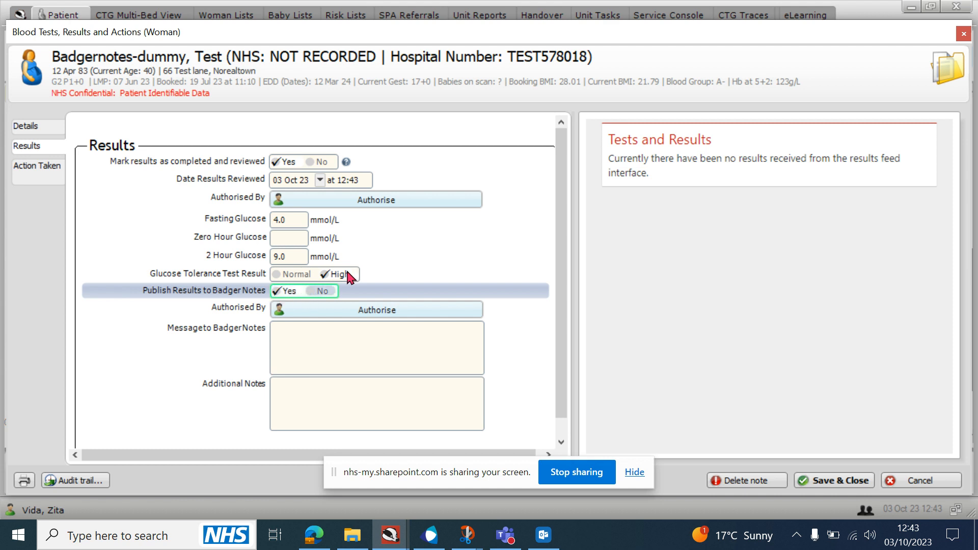
left_click(38, 166)
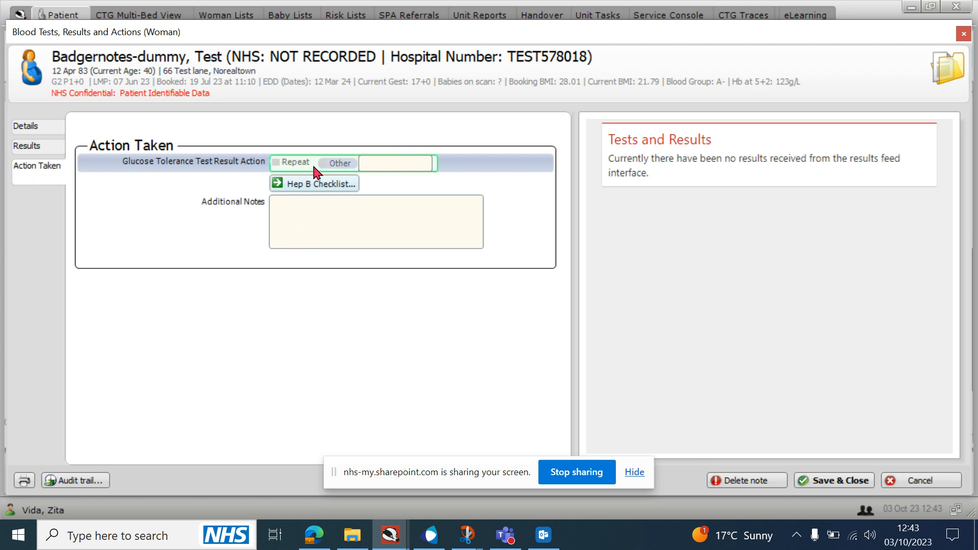
Set the glucose result action to Other with the note 'refer to diabetic team'
left_click(325, 163)
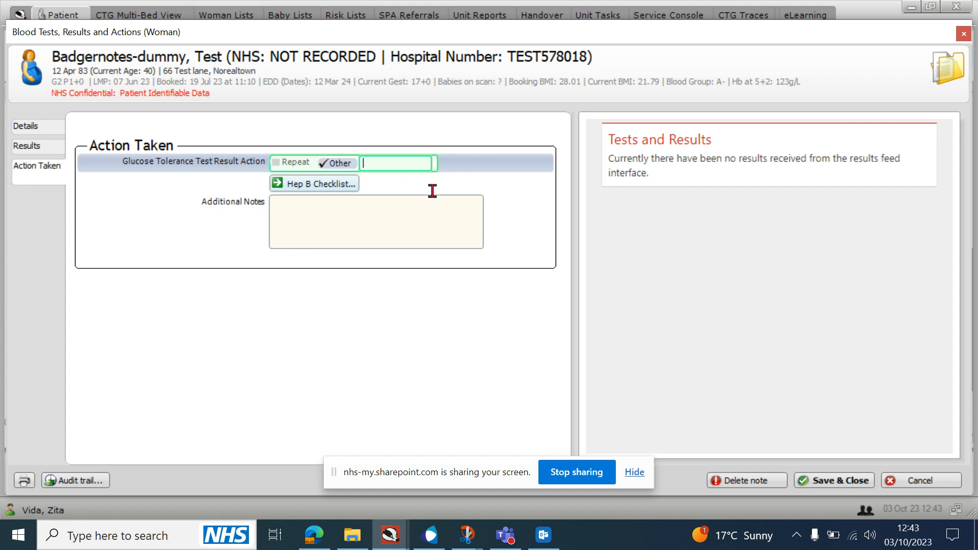
type("refer")
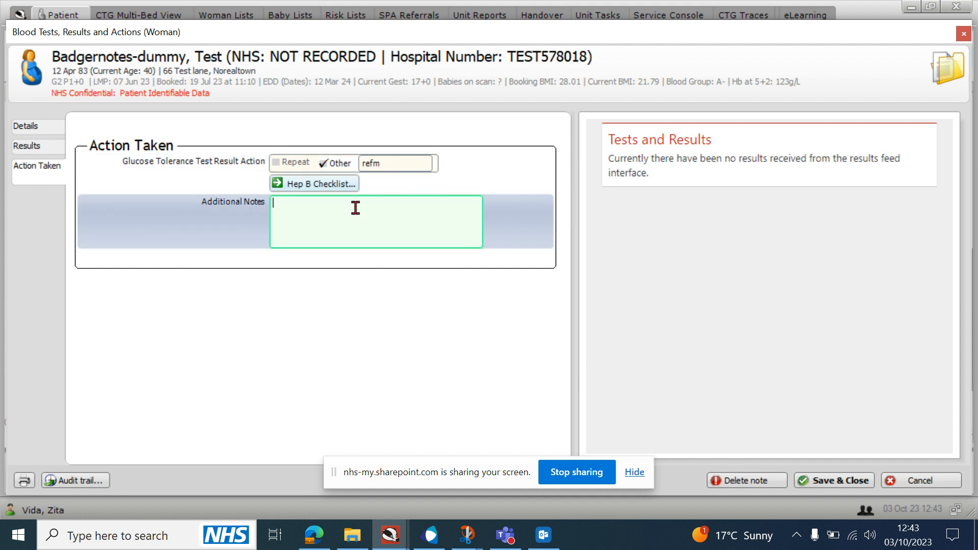
type("er to diabetic tea")
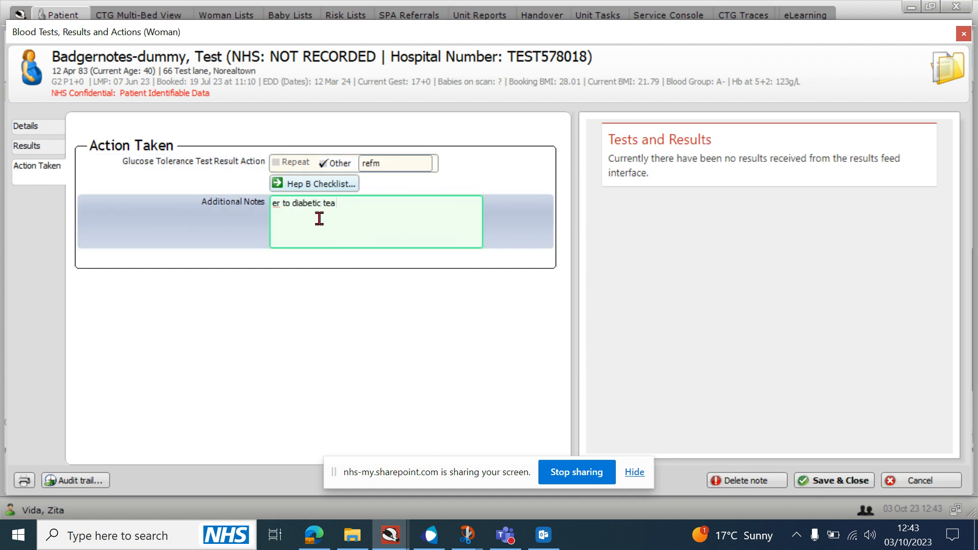
type("refer")
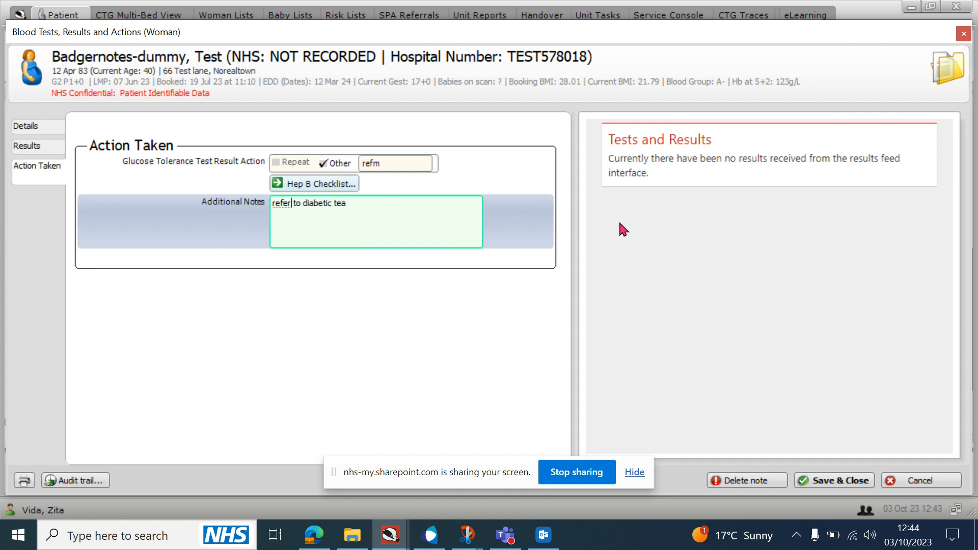
left_click(397, 164)
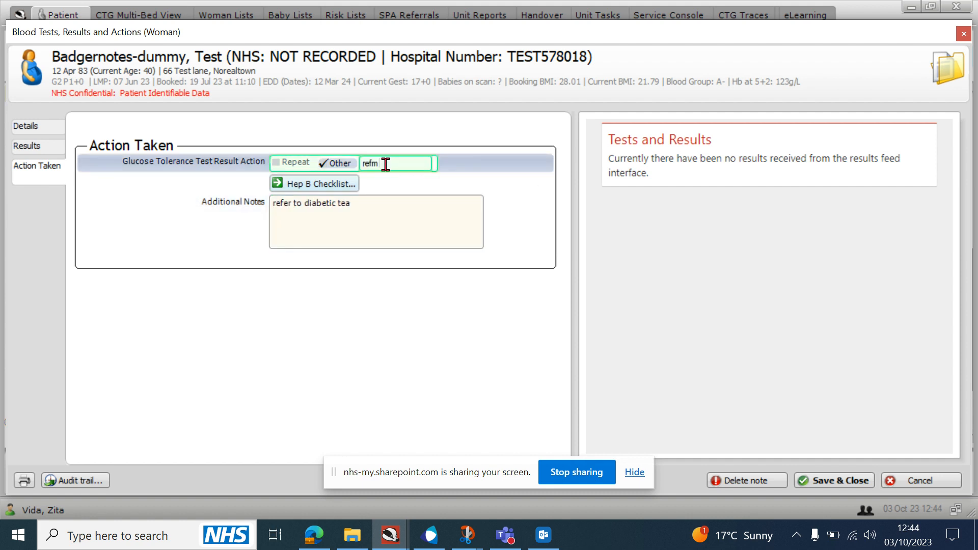
left_click(27, 146)
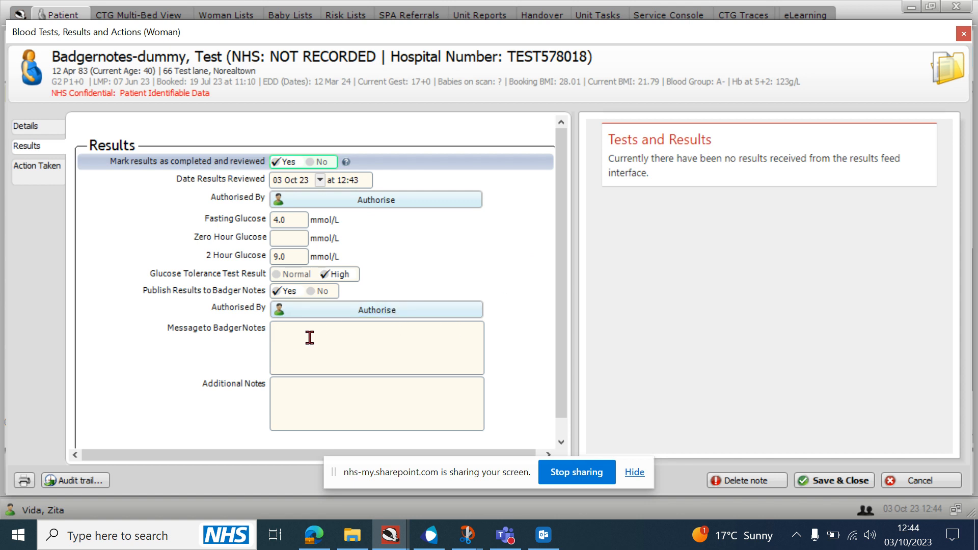
left_click(376, 347)
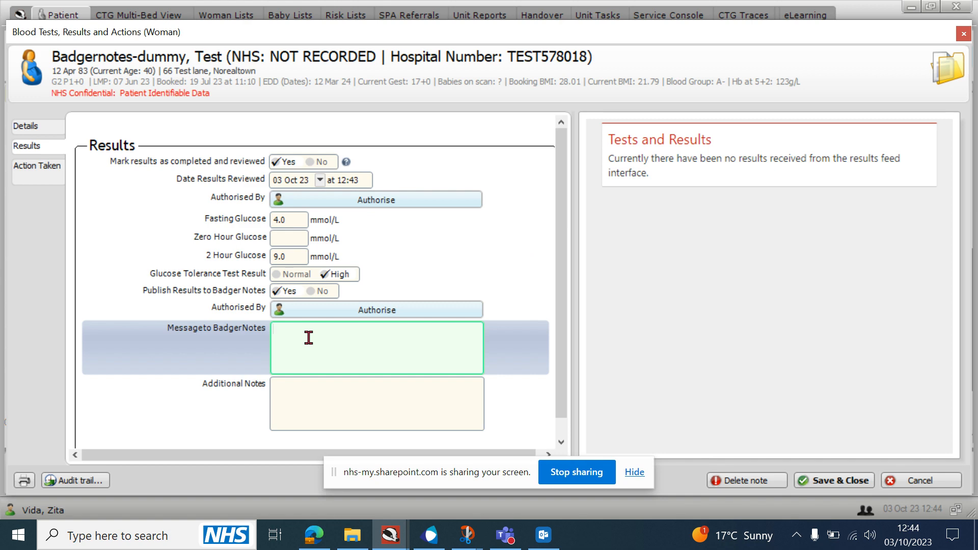